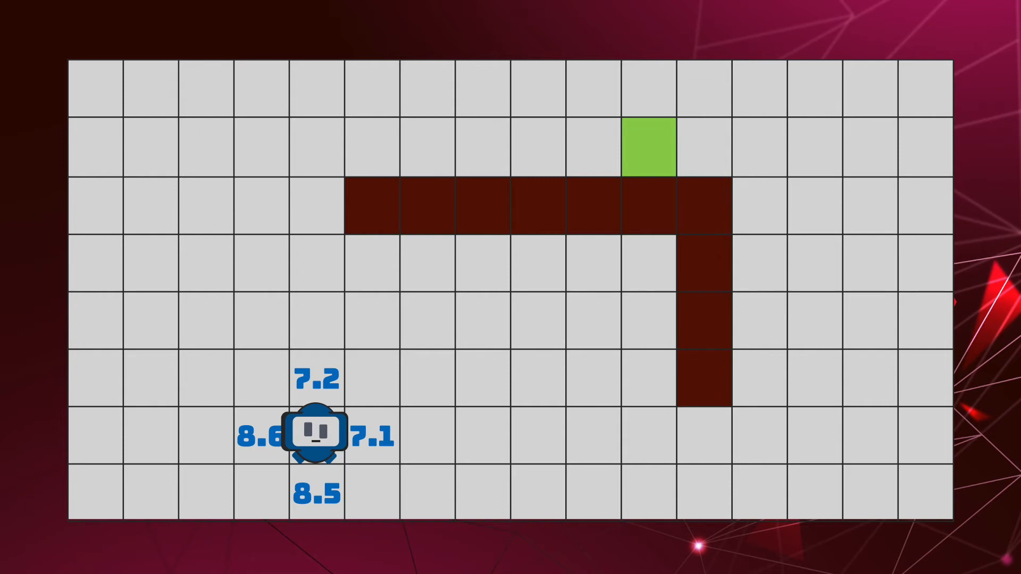
# Label the robot's four neighbouring cells with heuristic distances 7.2, 7.1, 8.5 and 8.6
pyautogui.click(371, 435)
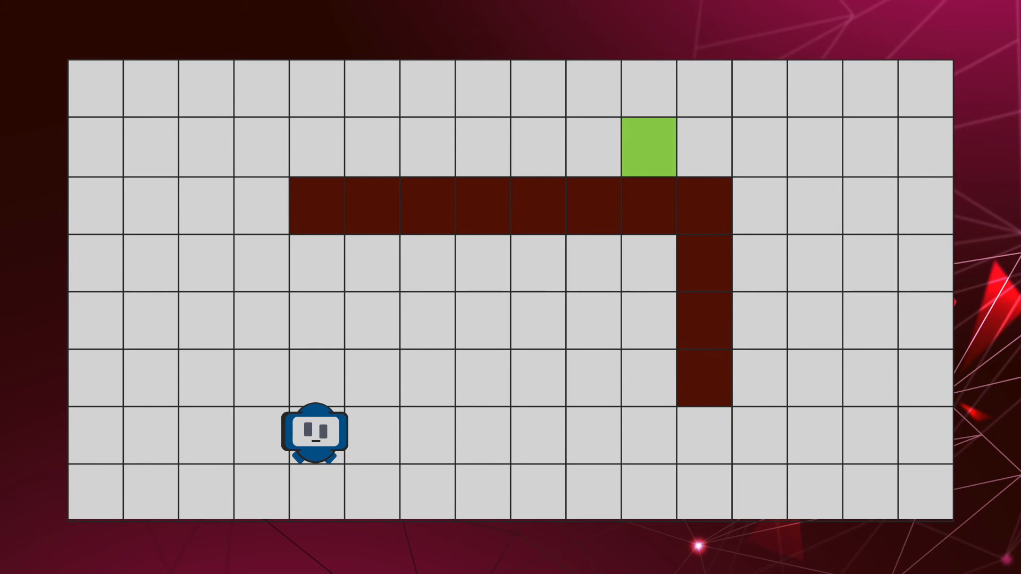
# Replace the robot icon with four arrows to neighbouring cells, each labelled cost 1
pyautogui.click(315, 433)
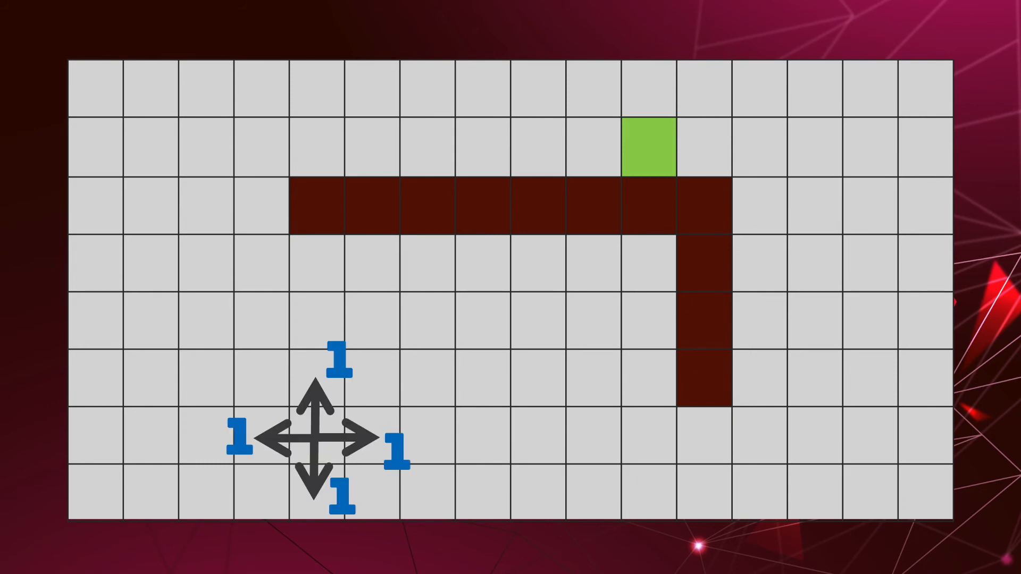